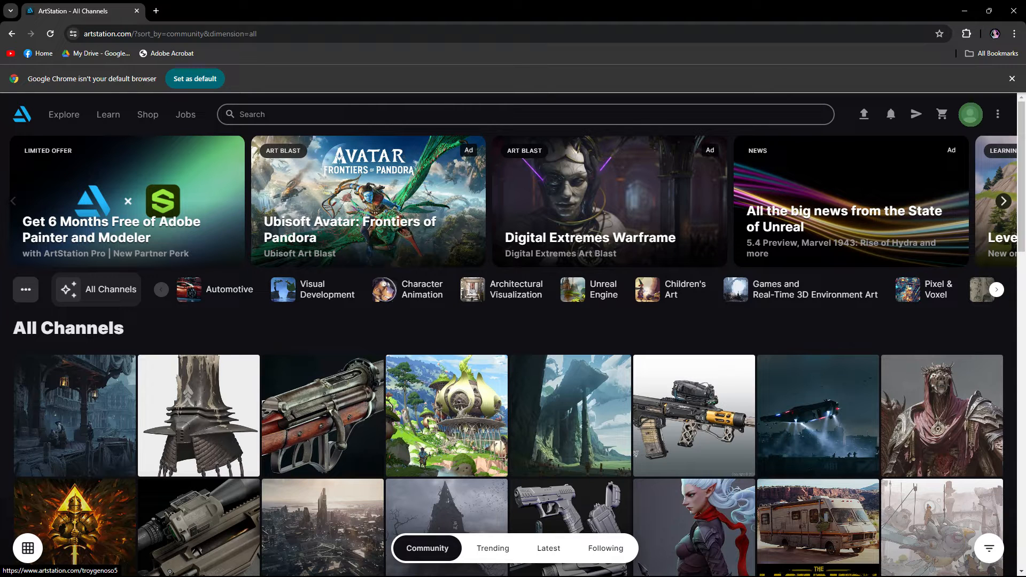
{"action": "mouse_move", "coordinate": [962, 99]}
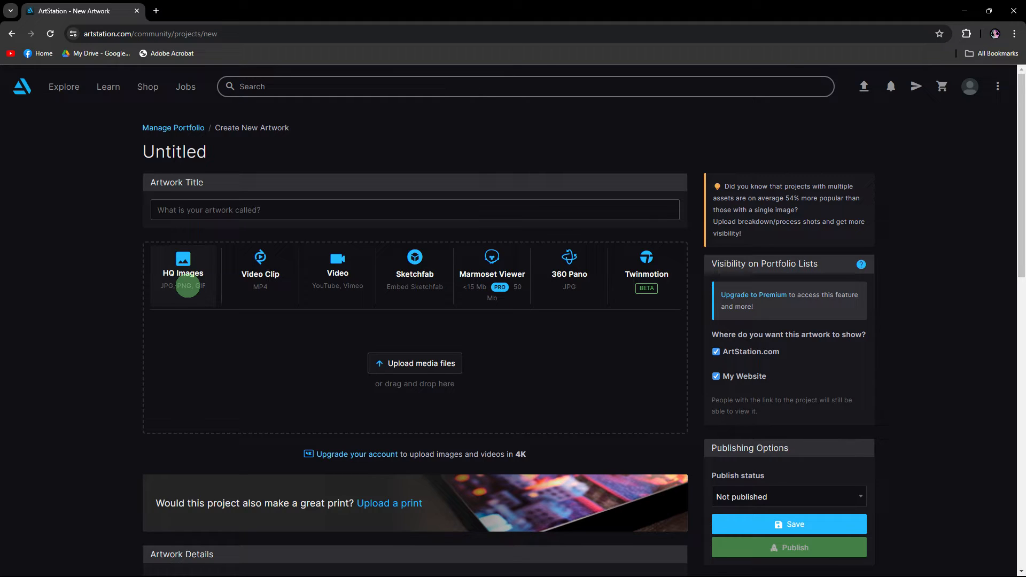
{"action": "mouse_move", "coordinate": [188, 288]}
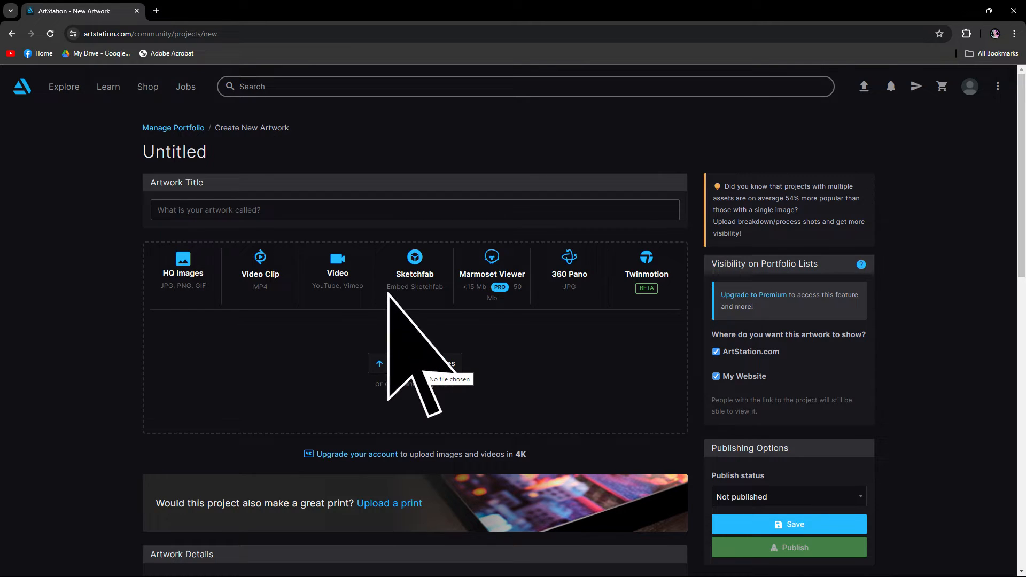
Step: Upload the ROYALTY TIGER image as media and title the artwork 'TIGER ROYALTY'
{"action": "left_click", "coordinate": [415, 364]}
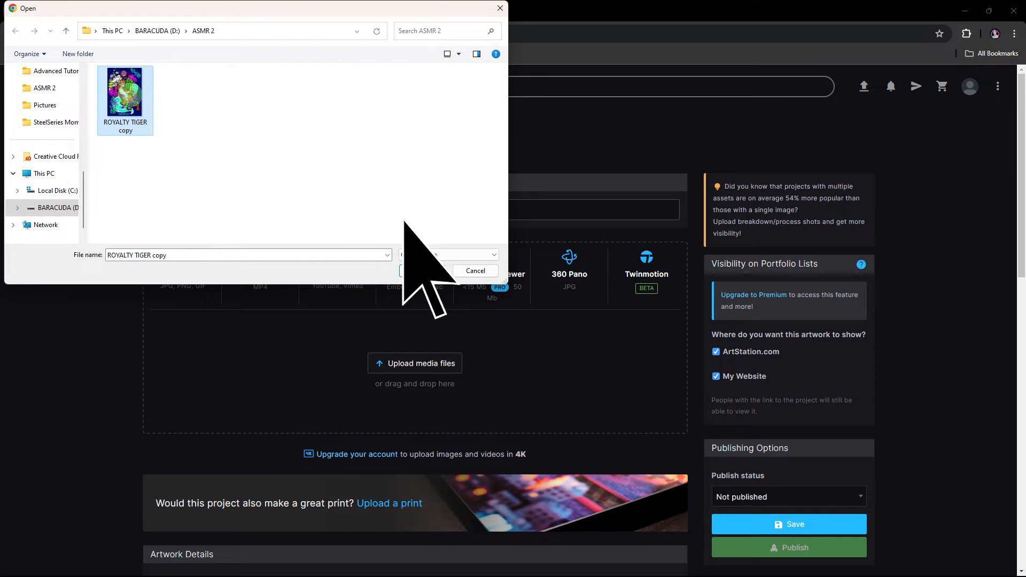
{"action": "left_click", "coordinate": [413, 270]}
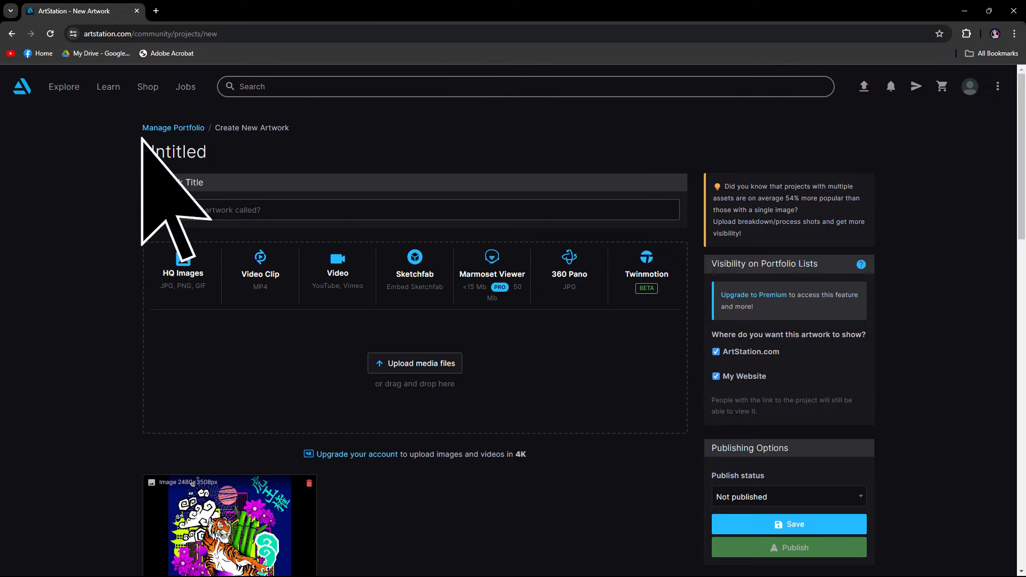
{"action": "type", "text": "TIGER ROYALTY"}
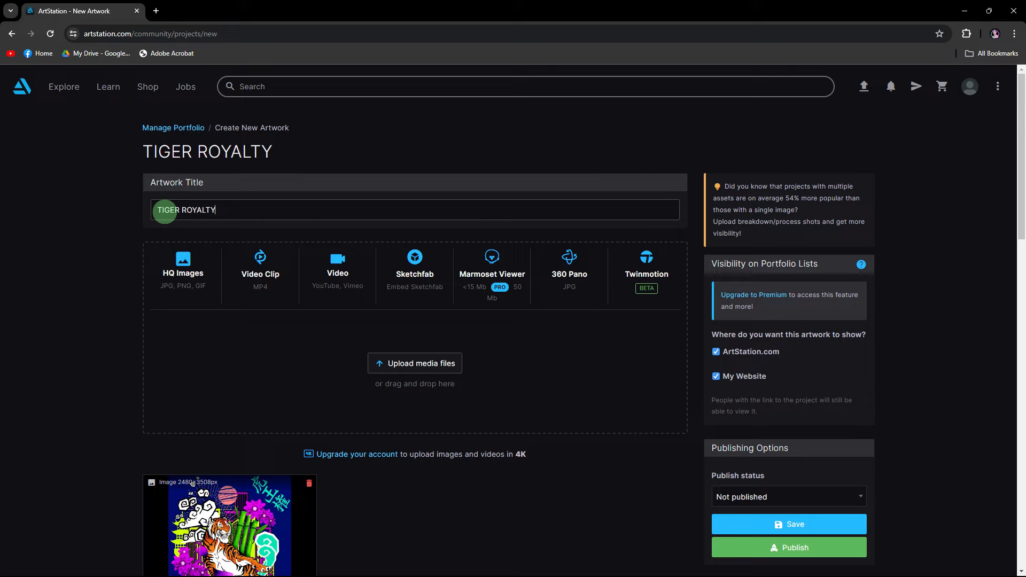
Step: Scroll down to the Artwork Details section to reach the description box
{"action": "scroll", "scroll_direction": "down", "scroll_amount": 3}
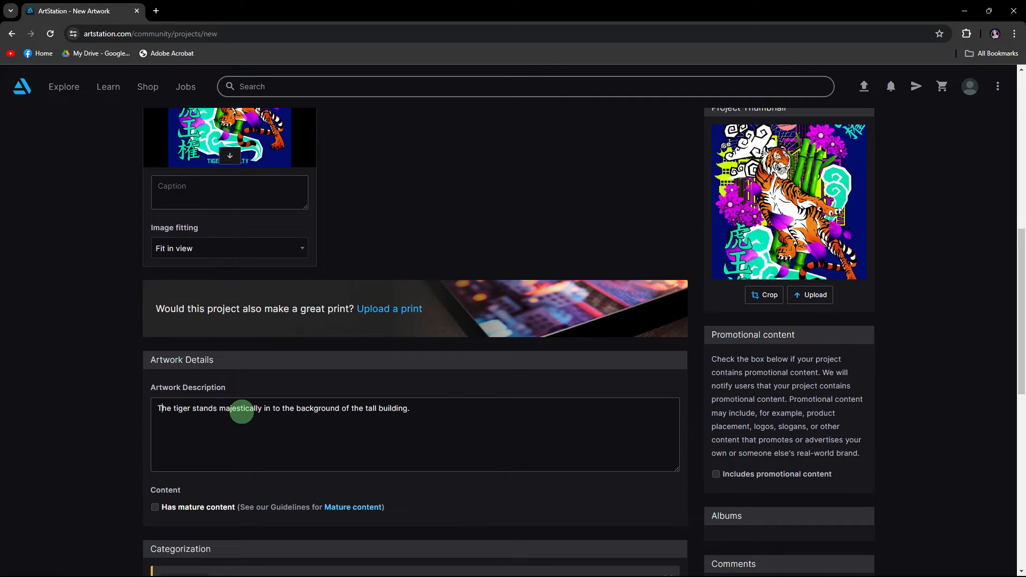
{"action": "scroll", "scroll_direction": "down", "scroll_amount": 3}
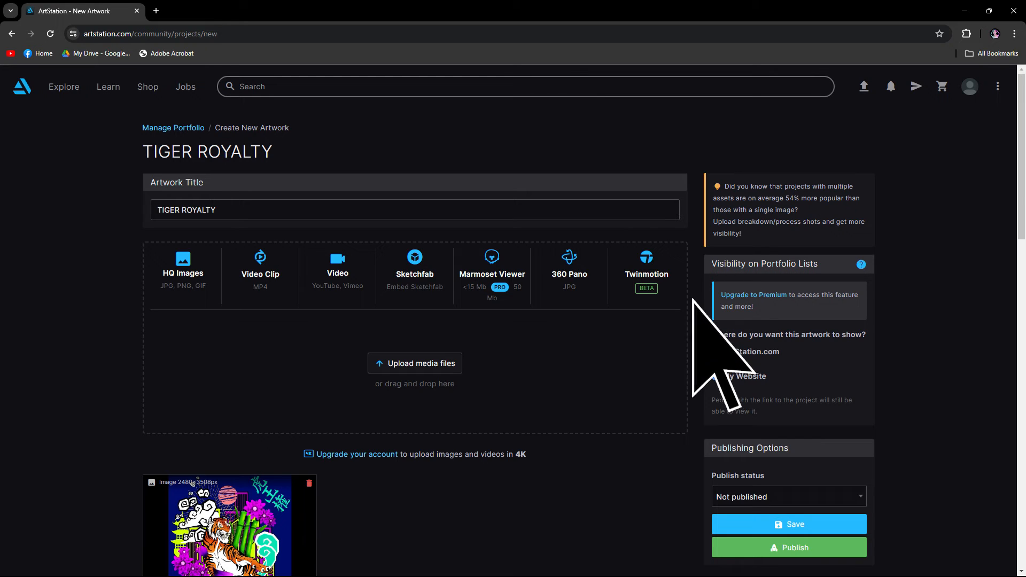
{"action": "left_click", "coordinate": [716, 351]}
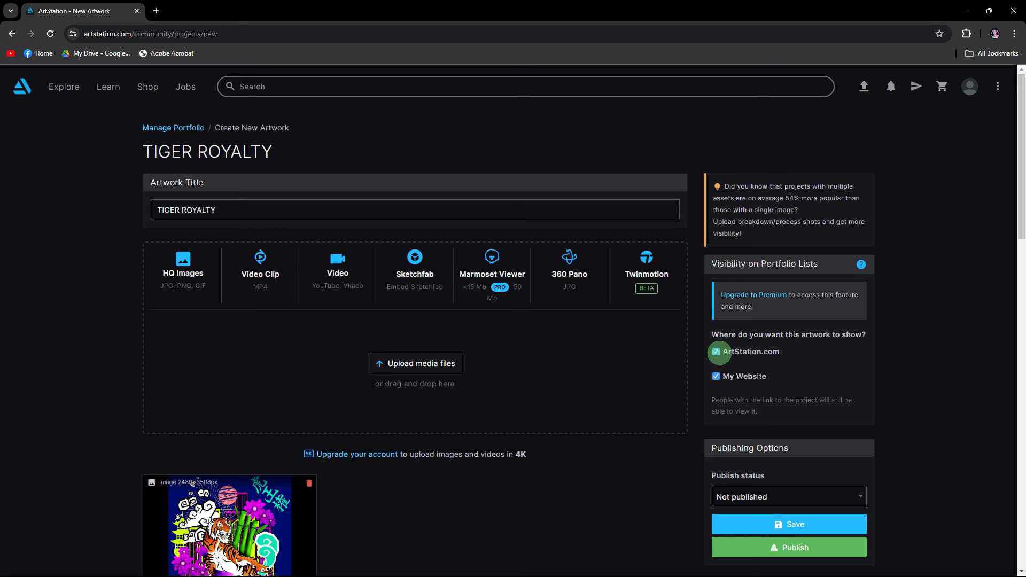
{"action": "scroll", "scroll_direction": "down", "scroll_amount": 3}
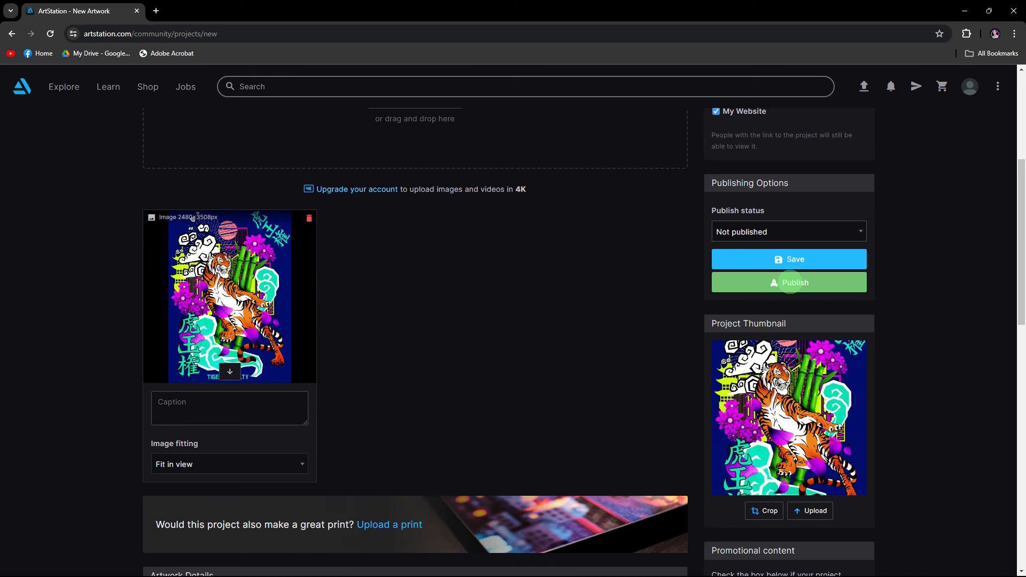